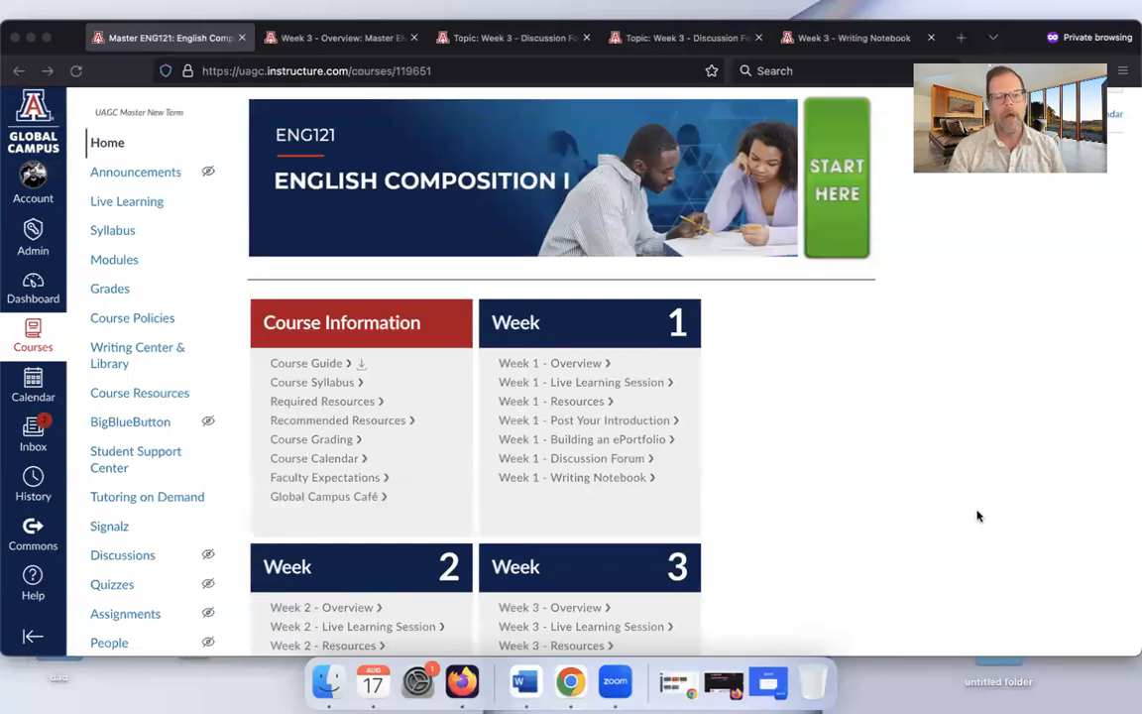
# Switch to the Week 3 Overview page and scan its assessment table, learning outcomes, introduction and video.
pyautogui.scroll(-3)
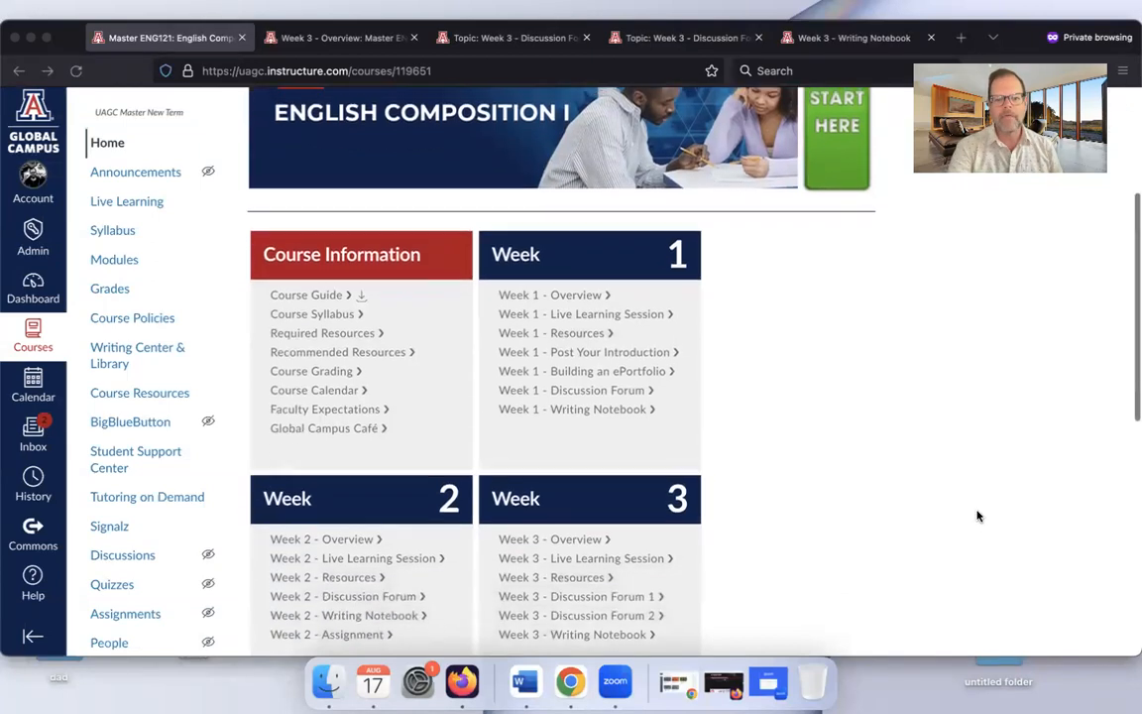
pyautogui.scroll(-3)
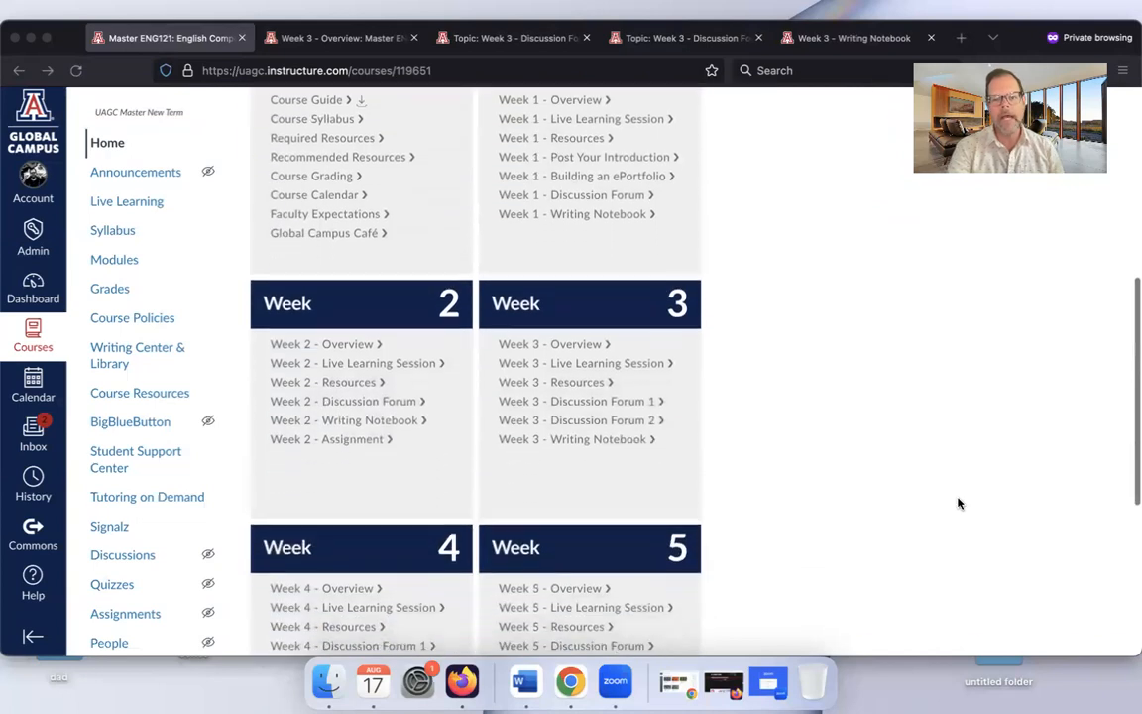
pyautogui.moveTo(738, 410)
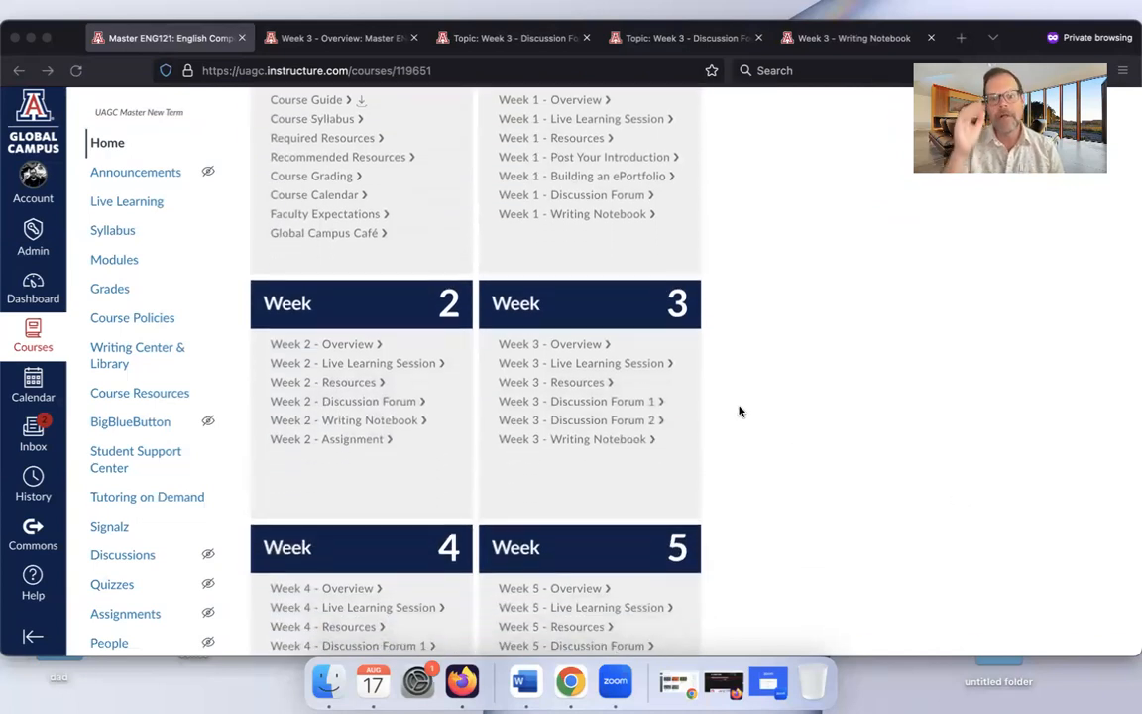
pyautogui.moveTo(662, 371)
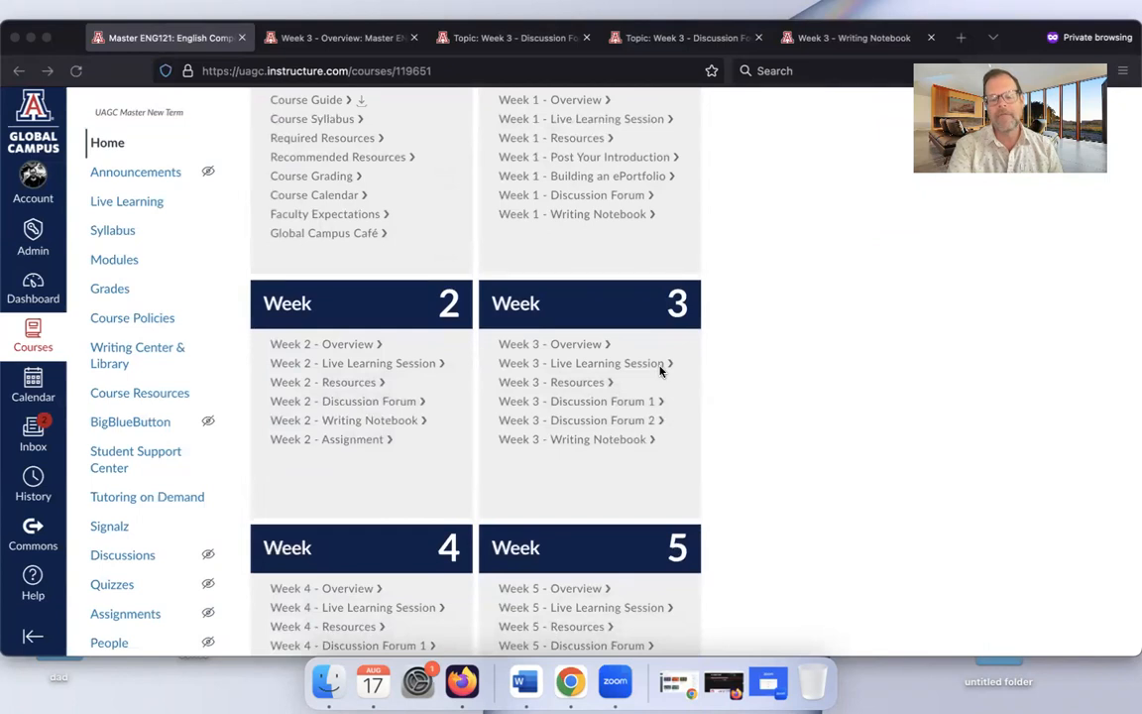
pyautogui.moveTo(682, 387)
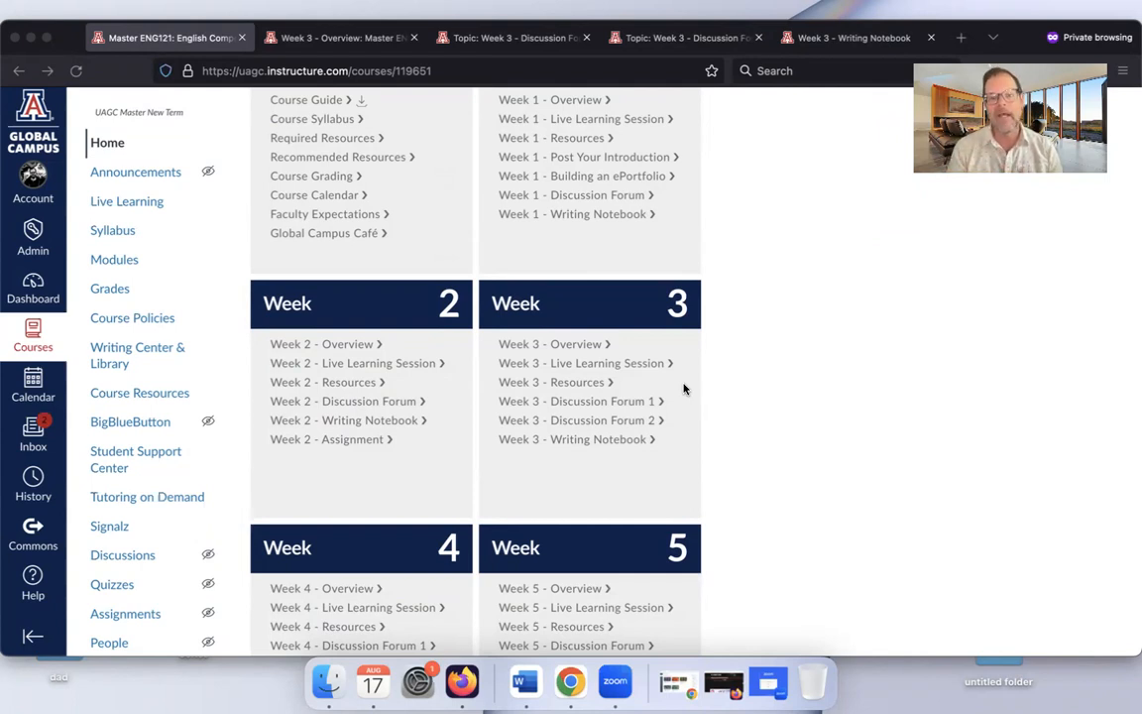
pyautogui.moveTo(698, 347)
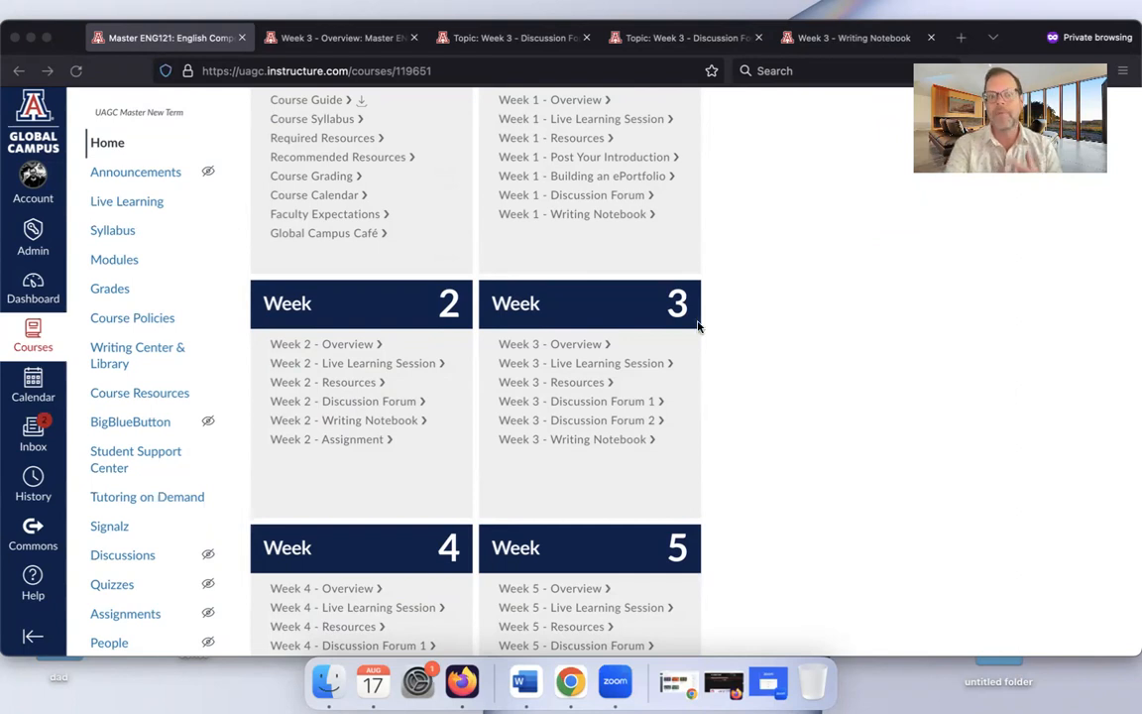
pyautogui.click(551, 343)
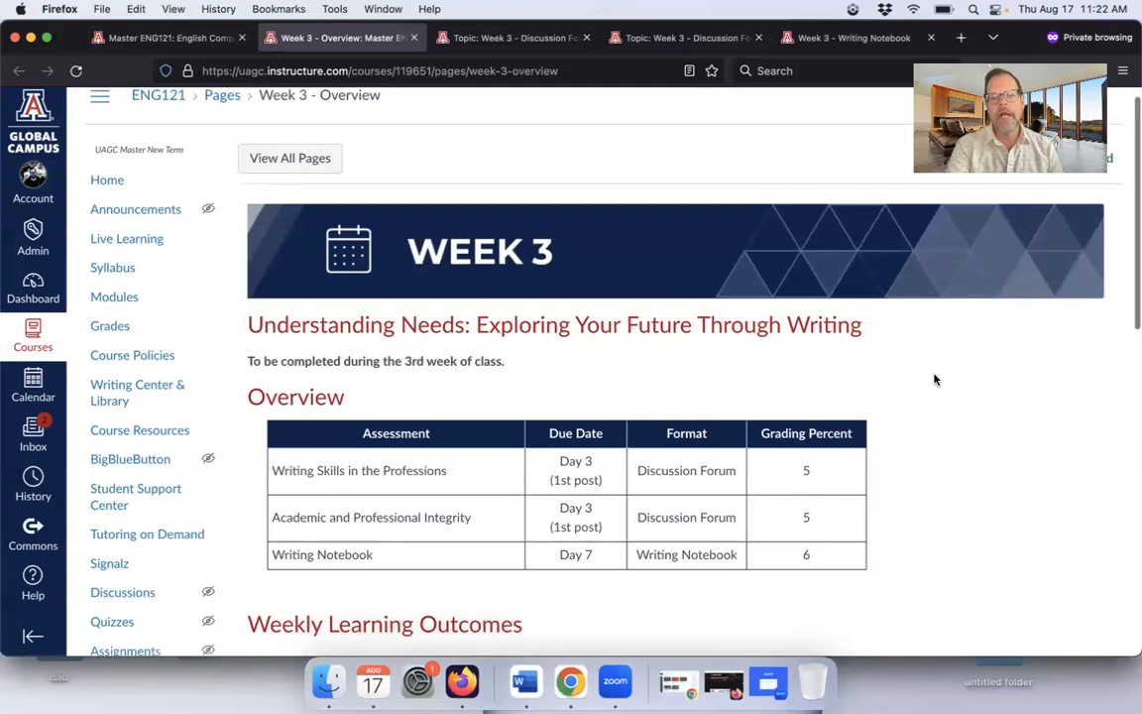
pyautogui.scroll(-3)
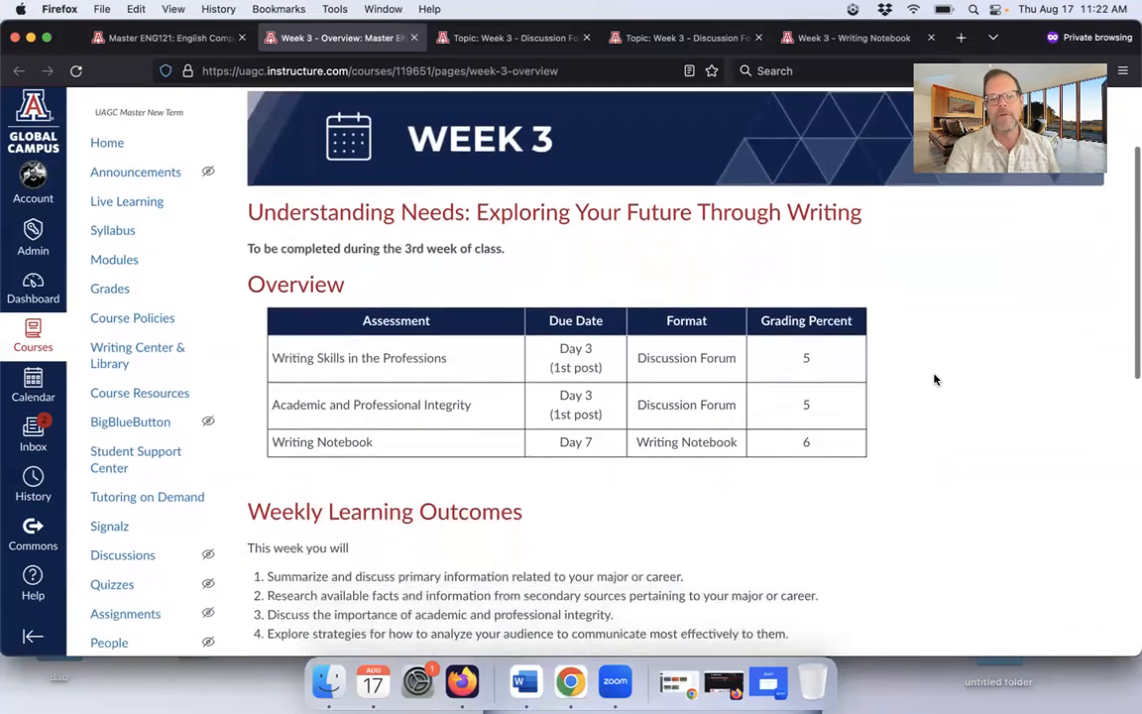
pyautogui.scroll(-3)
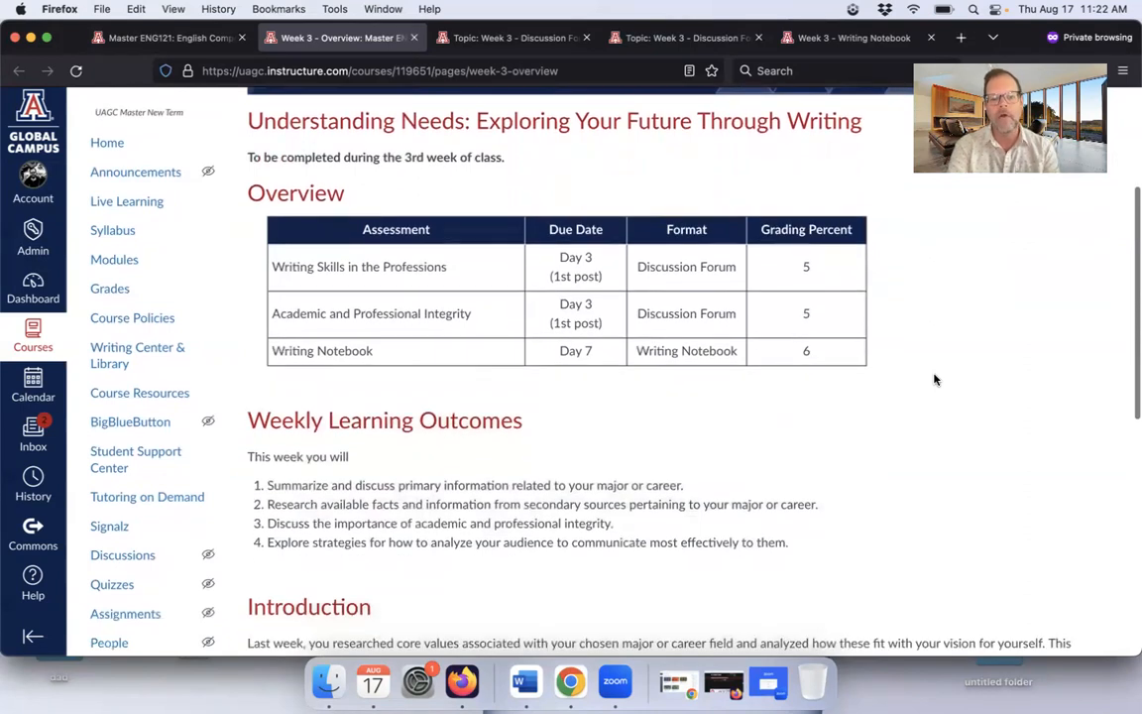
pyautogui.scroll(-3)
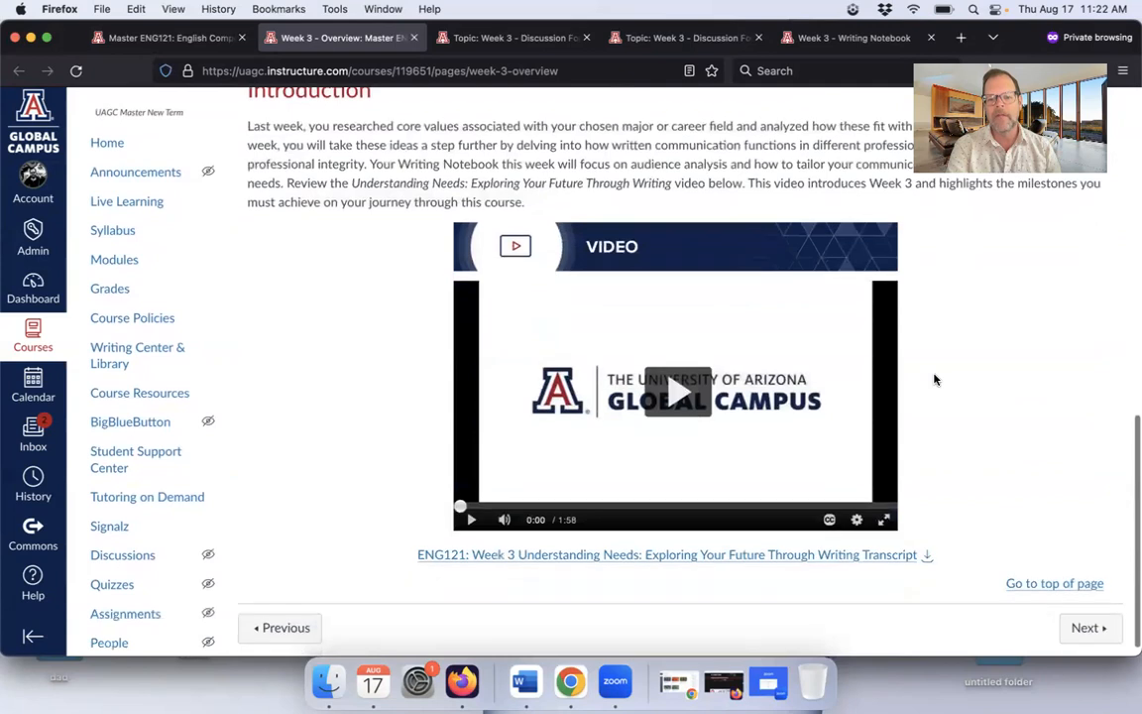
pyautogui.scroll(3)
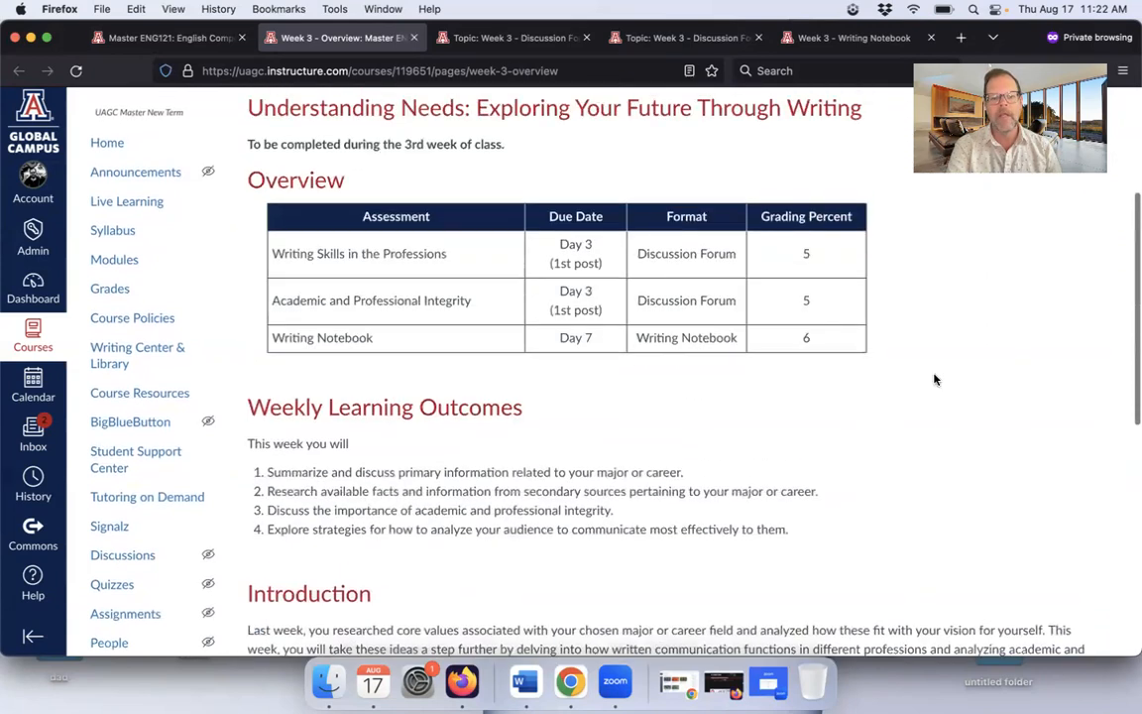
pyautogui.scroll(3)
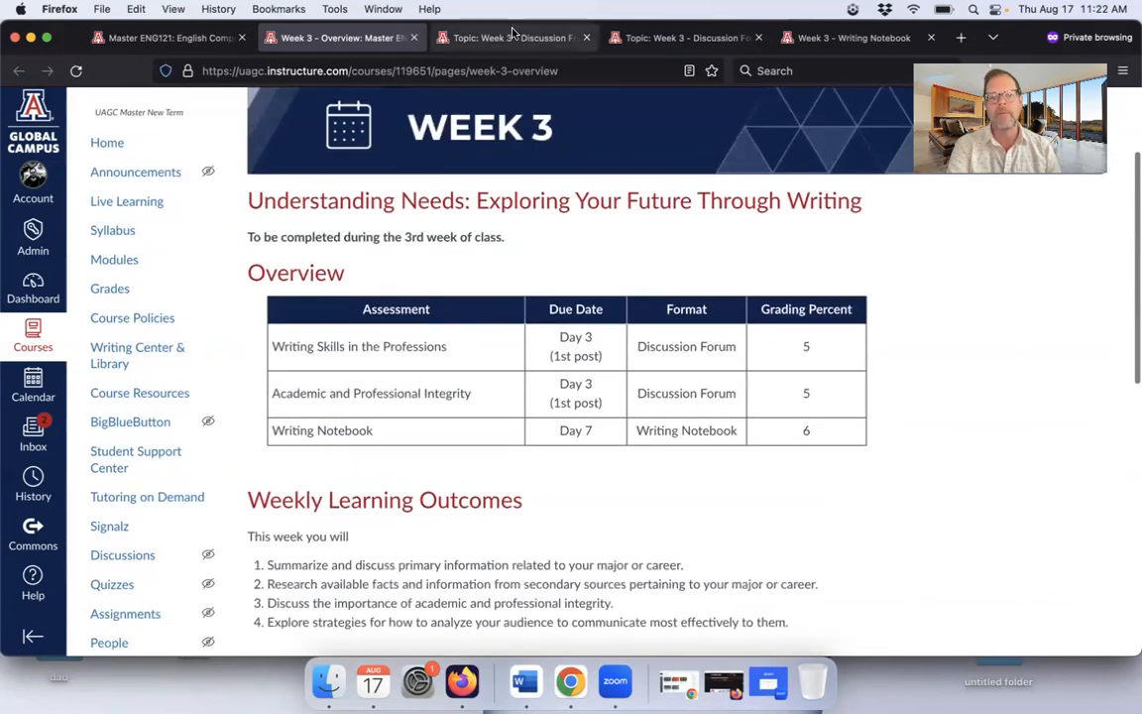
pyautogui.moveTo(511, 37)
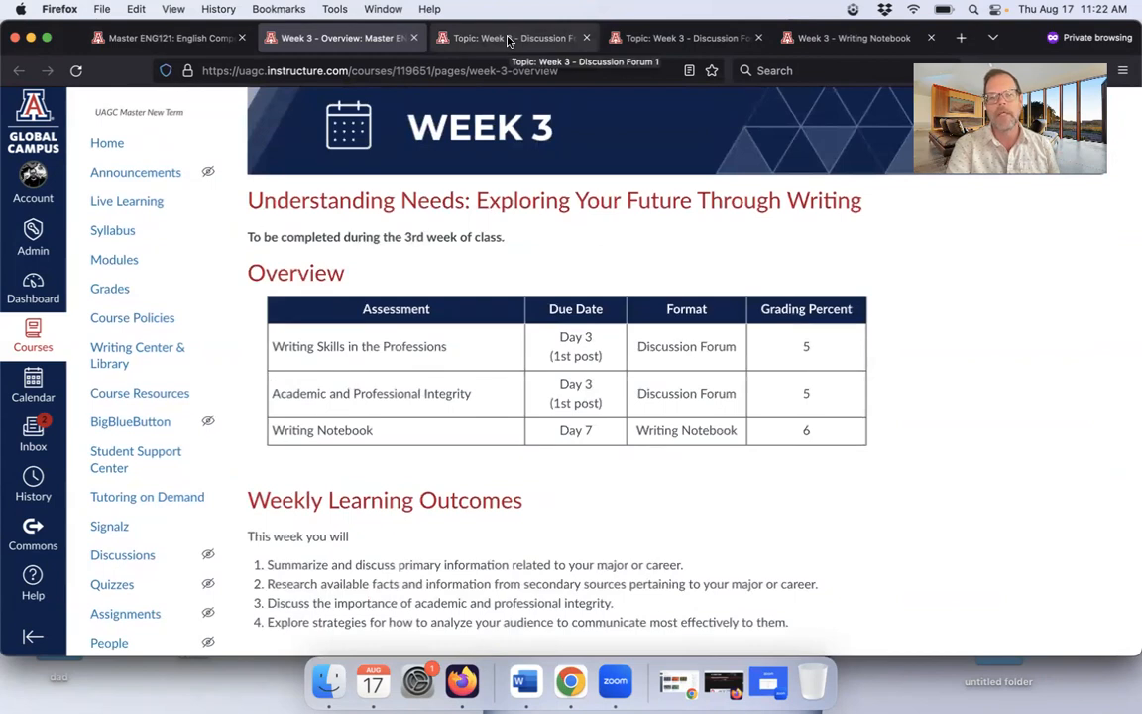
# Open Week 3 Discussion Forum 1 and review its Prepare, Reflect, Write and Guided Response instructions.
pyautogui.click(511, 37)
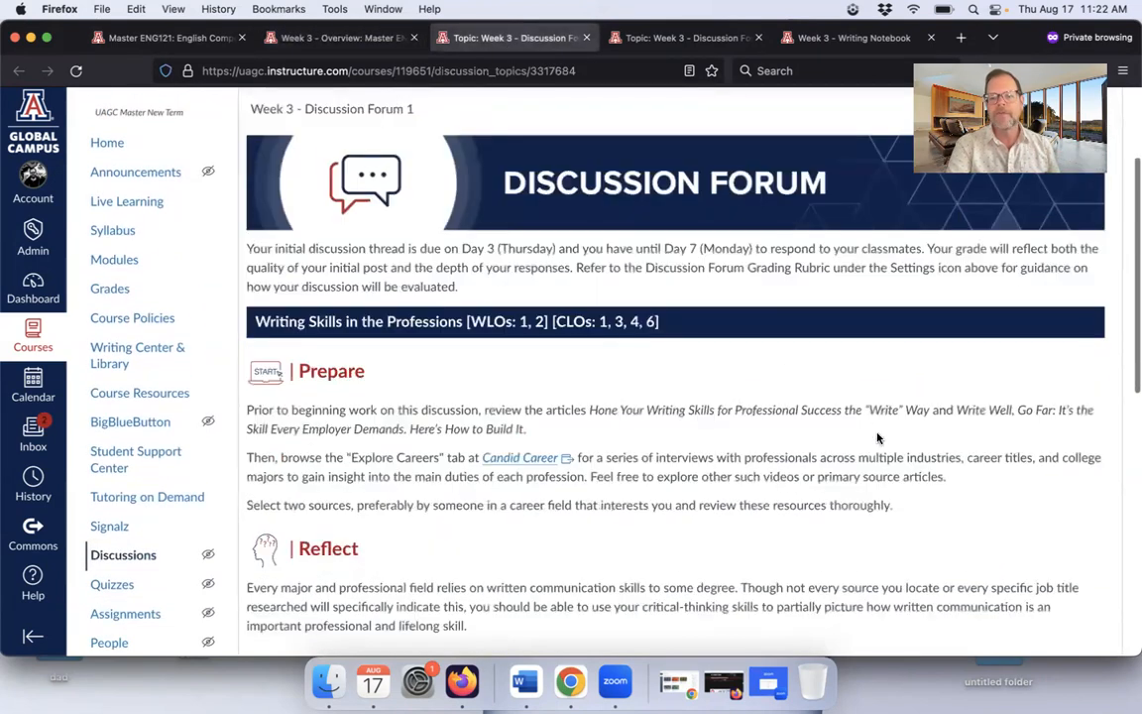
pyautogui.scroll(-3)
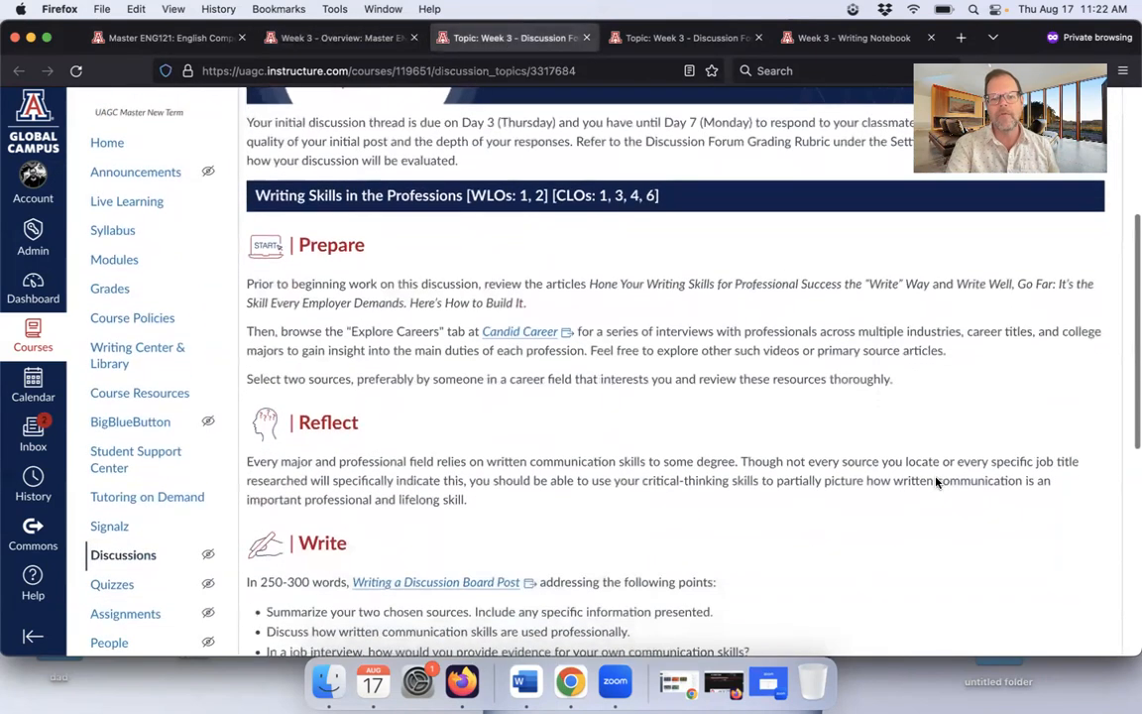
pyautogui.scroll(-3)
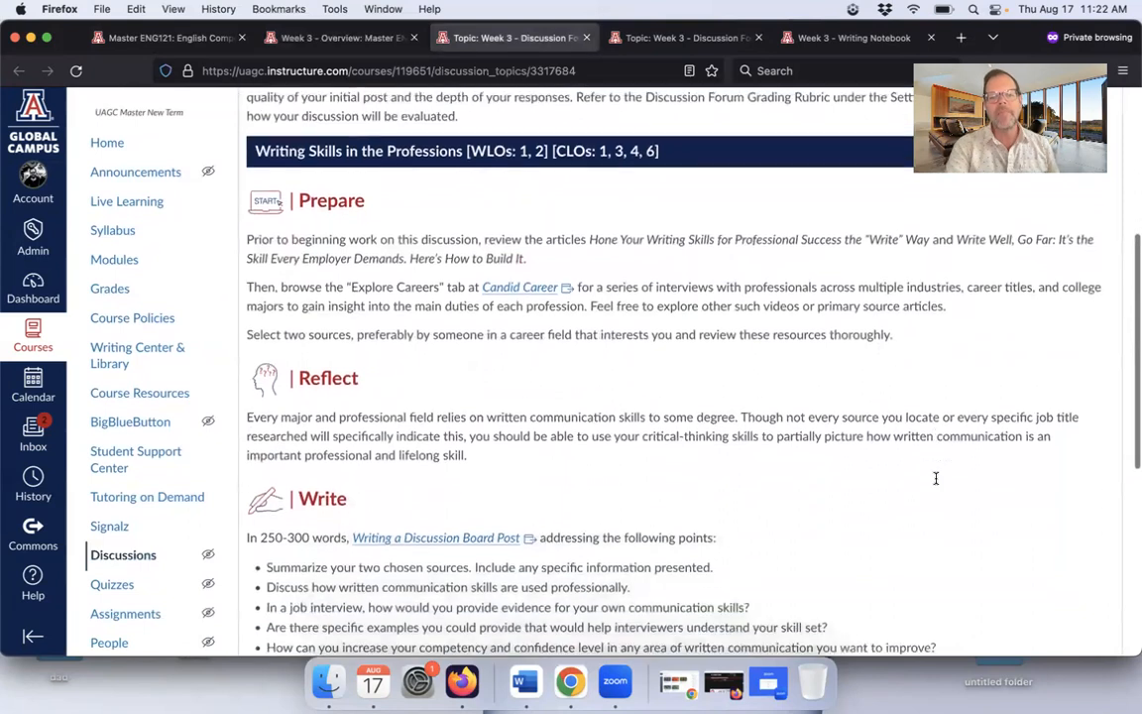
pyautogui.scroll(-3)
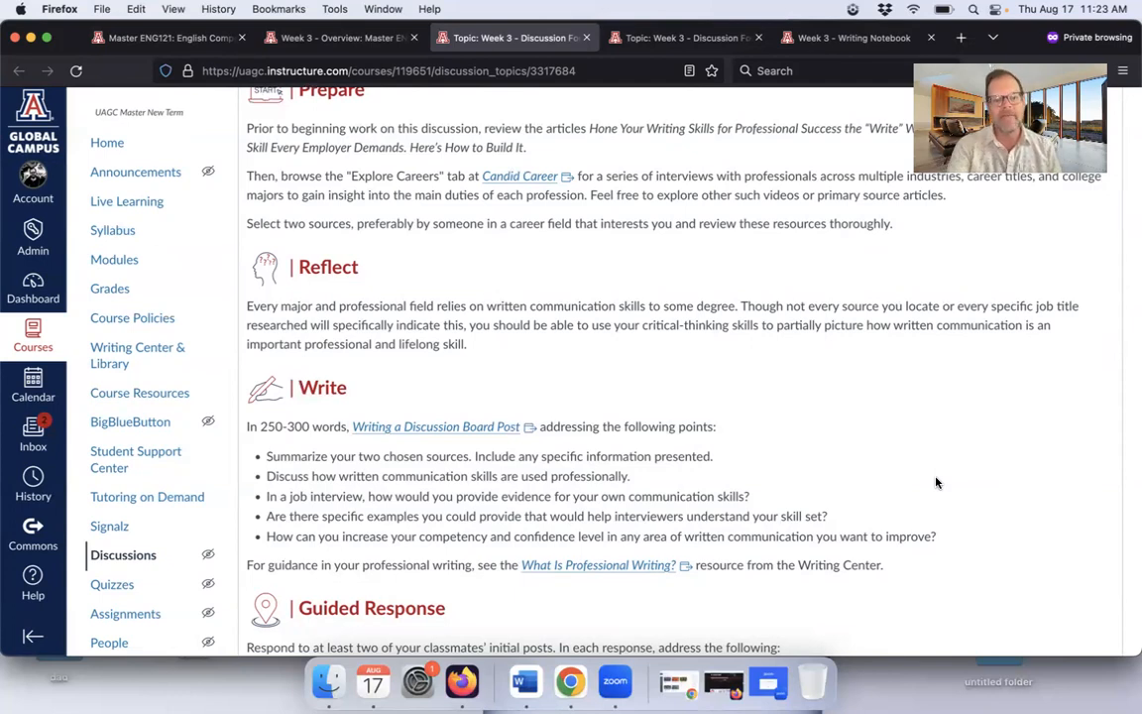
# Switch to Week 3 Discussion Forum 2 on academic integrity and review its Prepare, Reflect and Write sections.
pyautogui.click(685, 36)
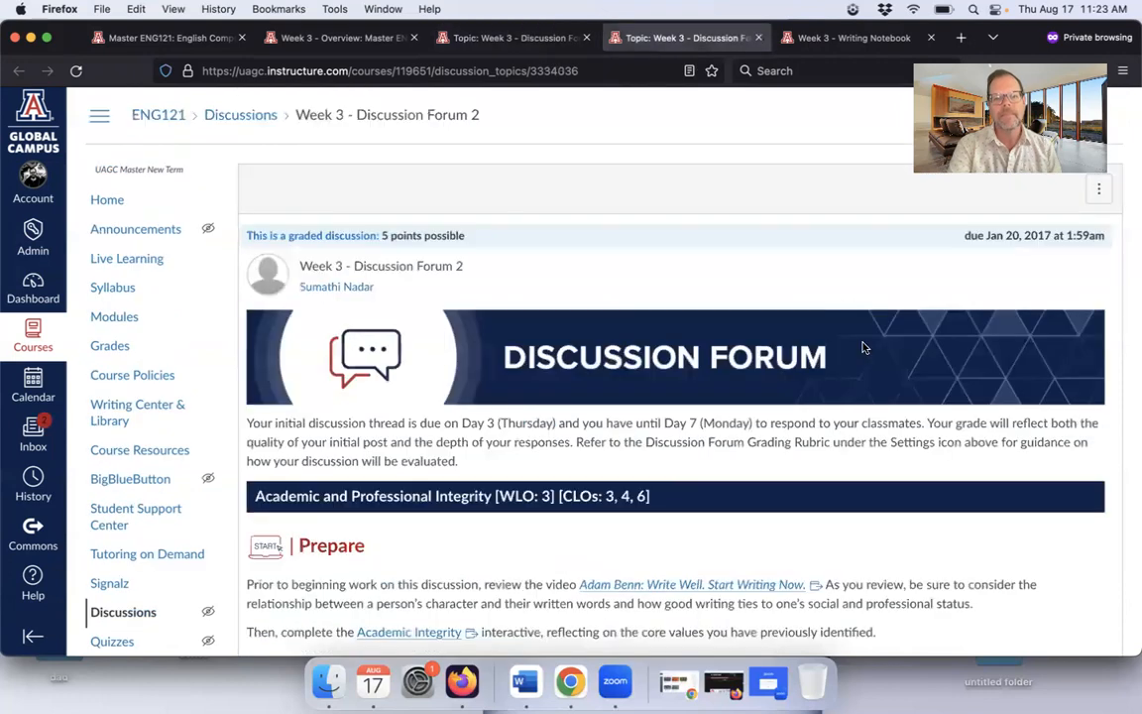
pyautogui.scroll(-3)
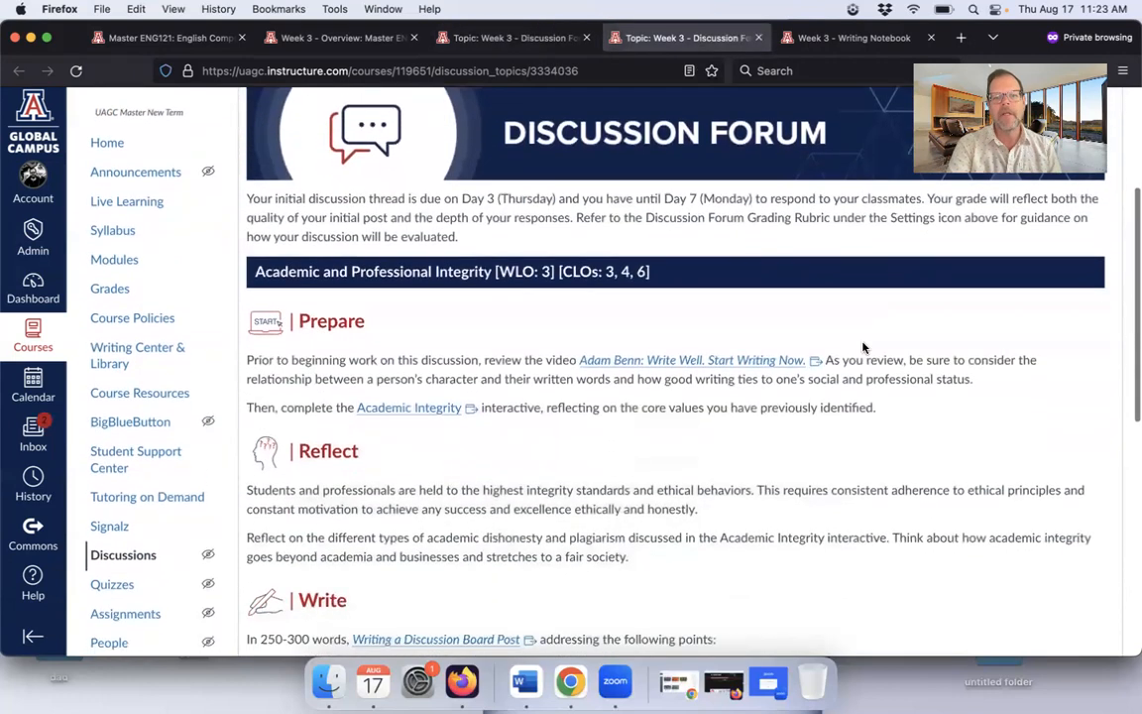
pyautogui.scroll(-3)
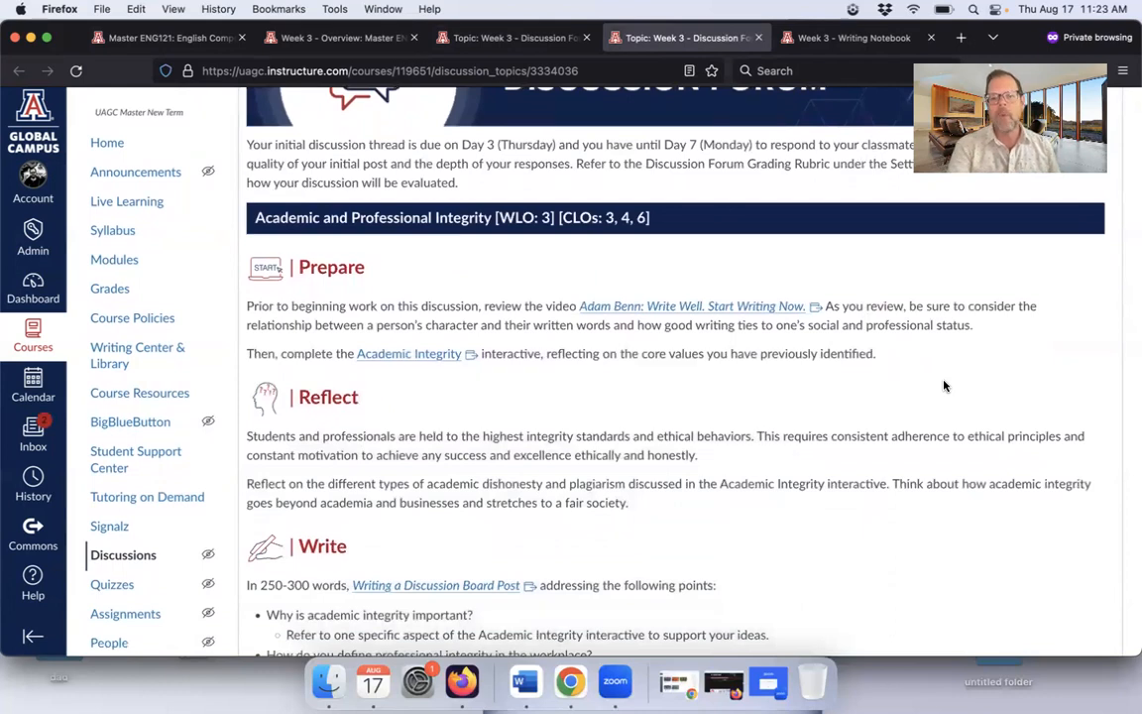
pyautogui.scroll(-3)
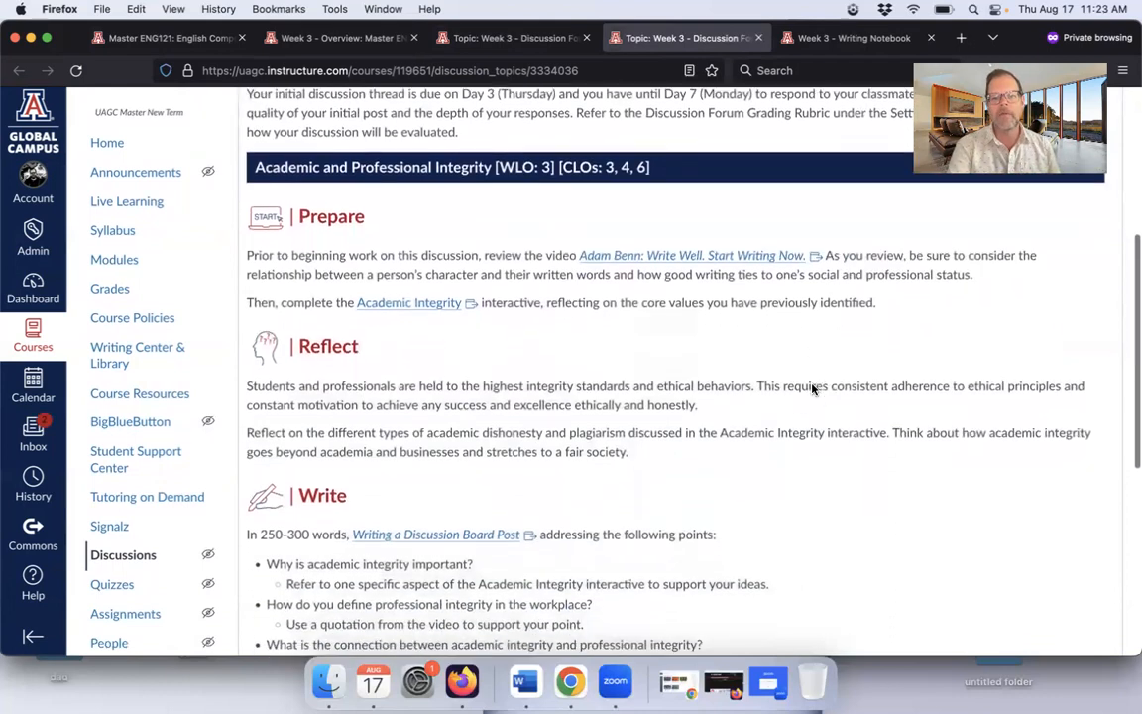
pyautogui.scroll(-3)
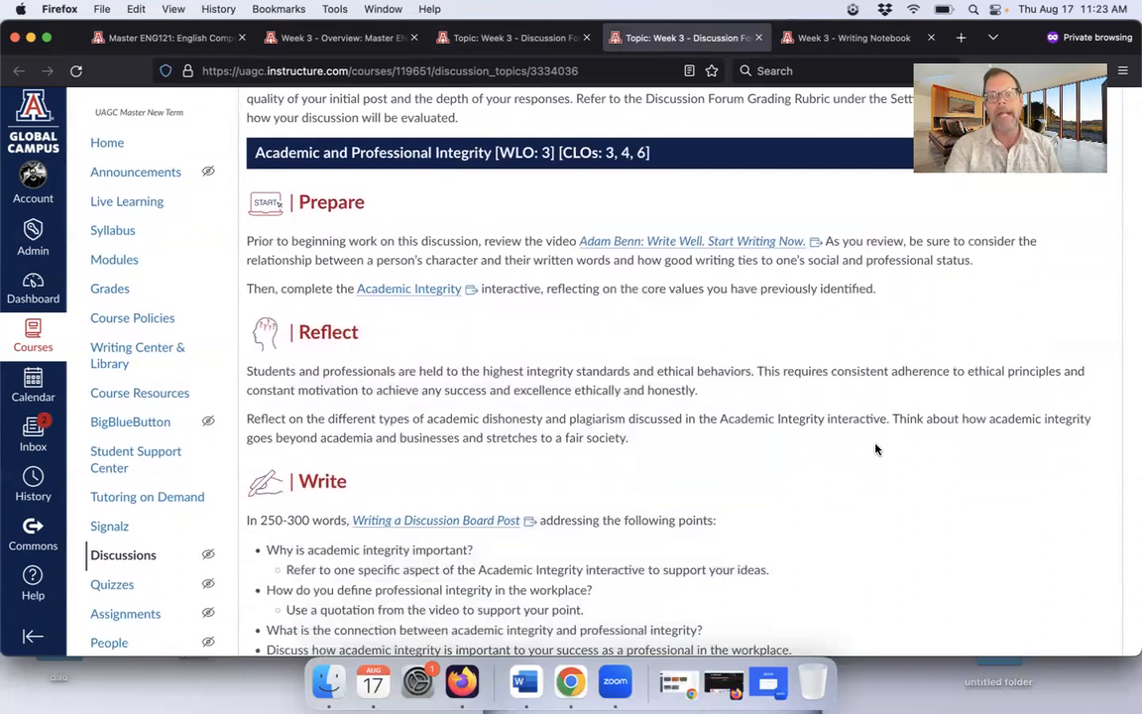
pyautogui.scroll(-3)
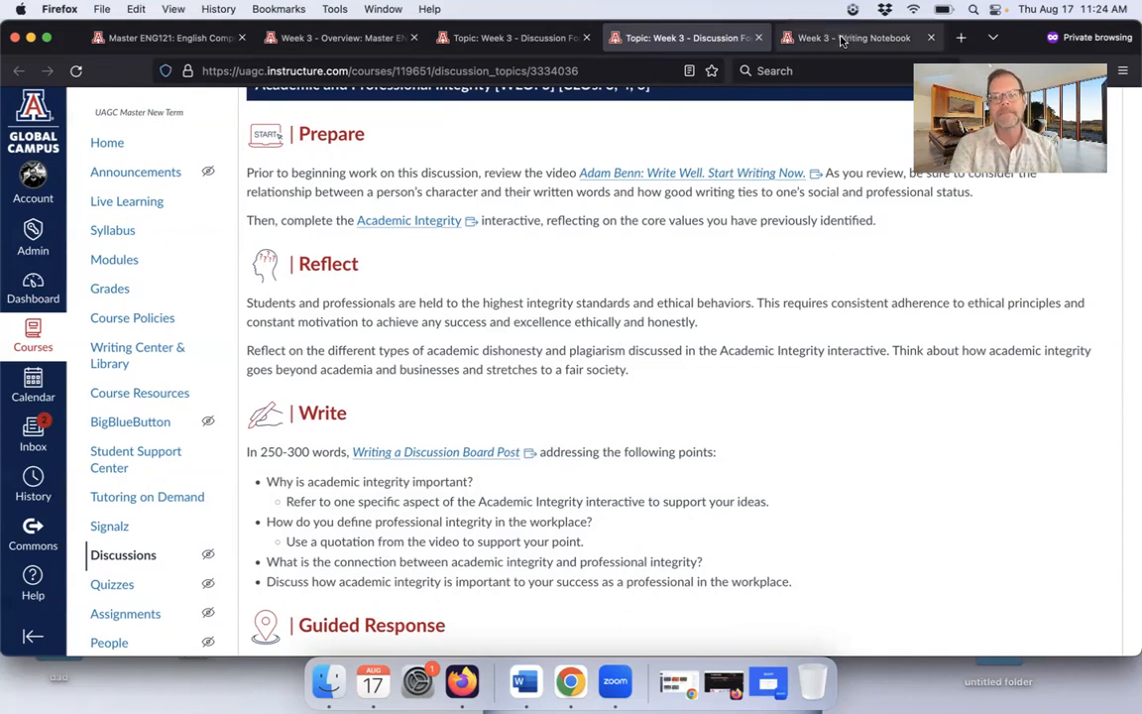
# Review both pages of the Week 3 Writing Notebook's audience analysis steps, returning to page one.
pyautogui.click(852, 38)
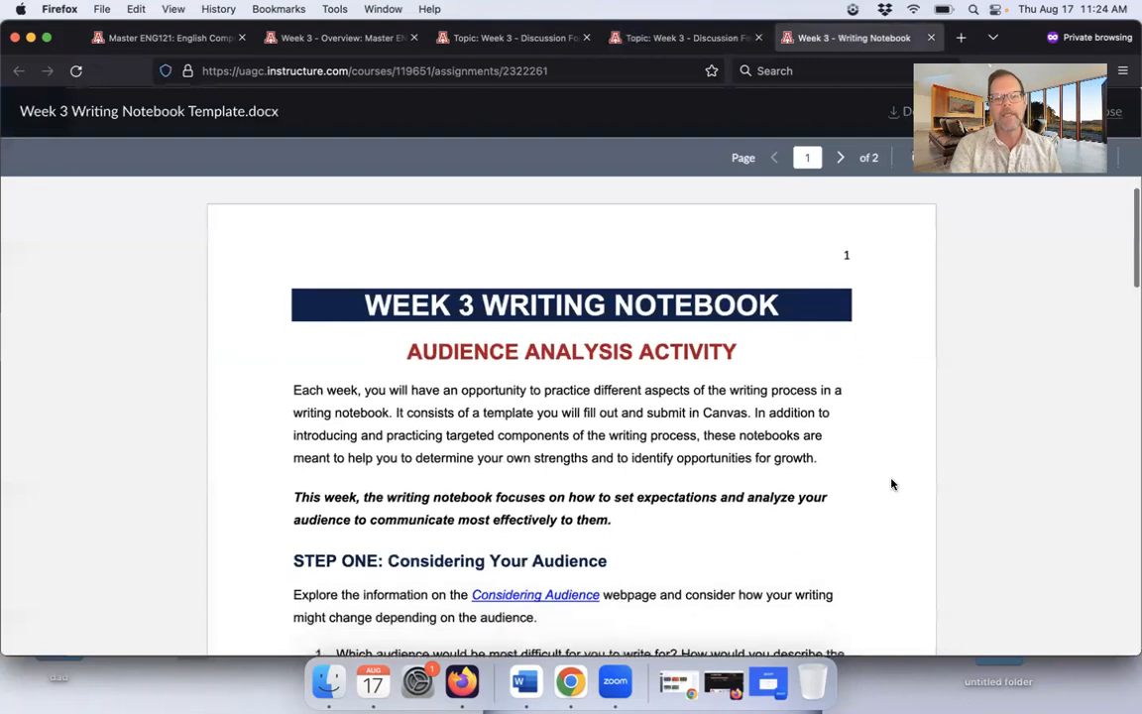
pyautogui.scroll(-3)
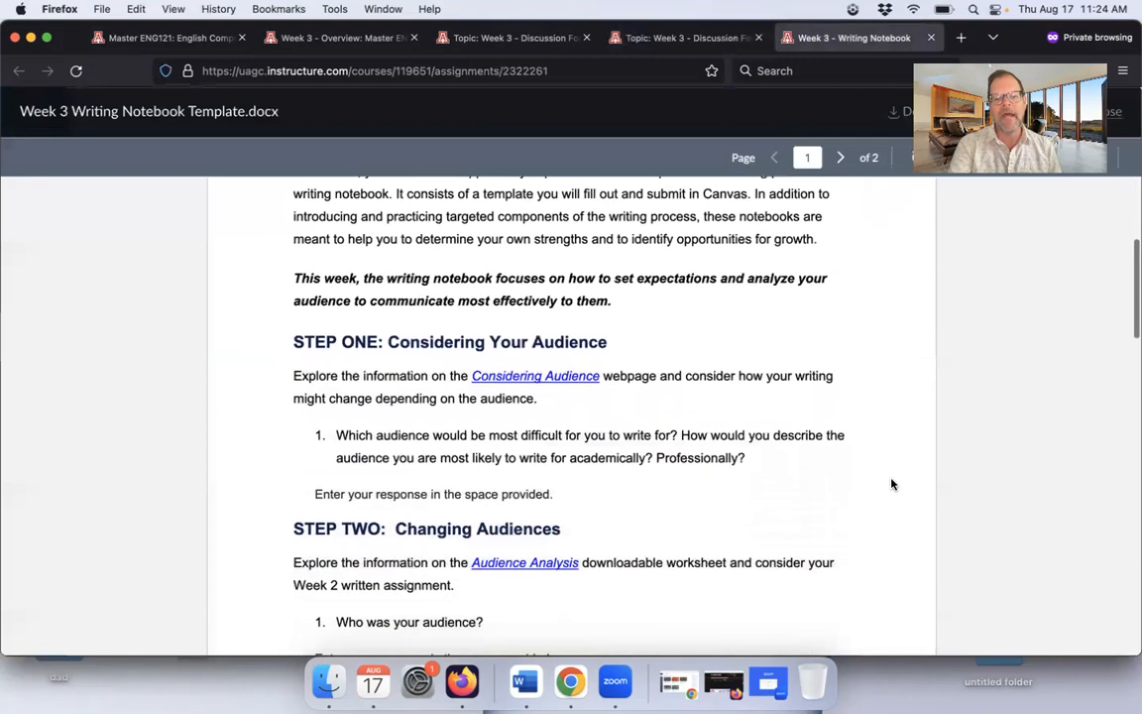
pyautogui.scroll(-3)
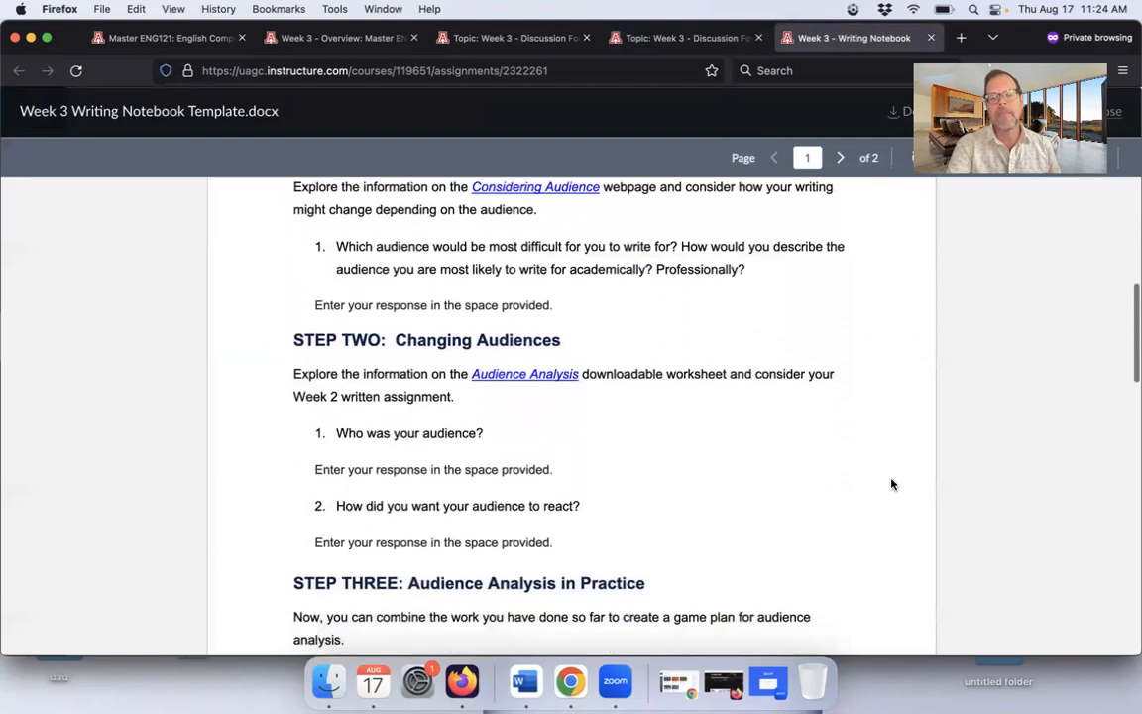
pyautogui.scroll(-3)
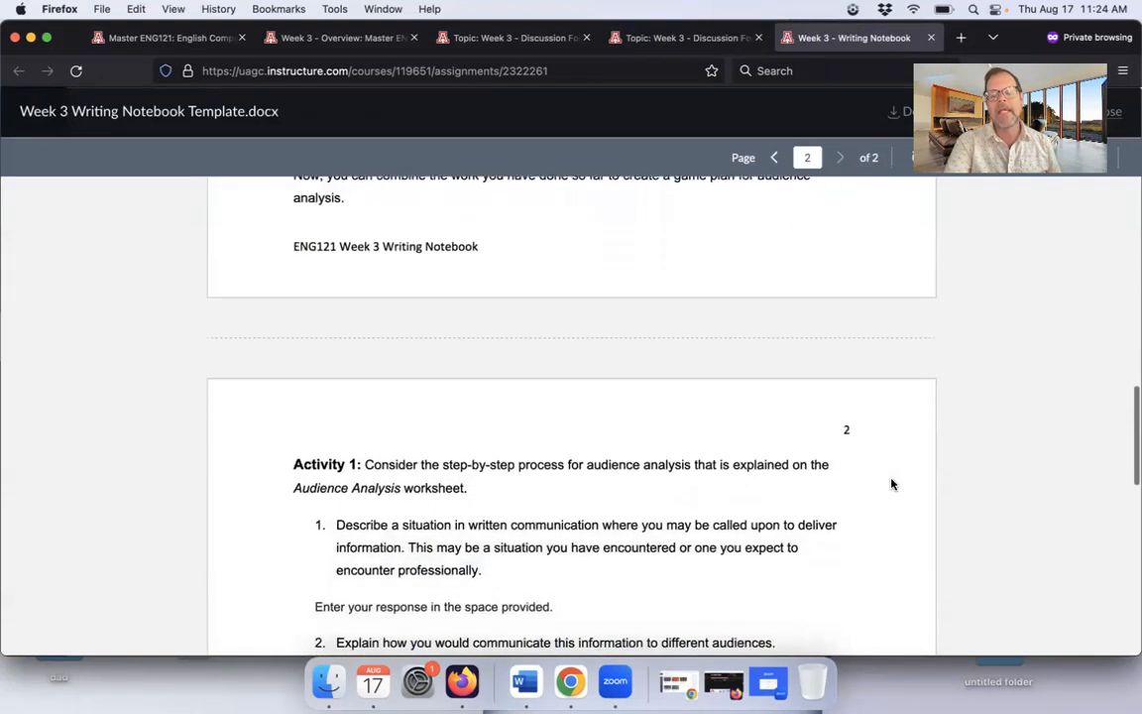
pyautogui.scroll(-3)
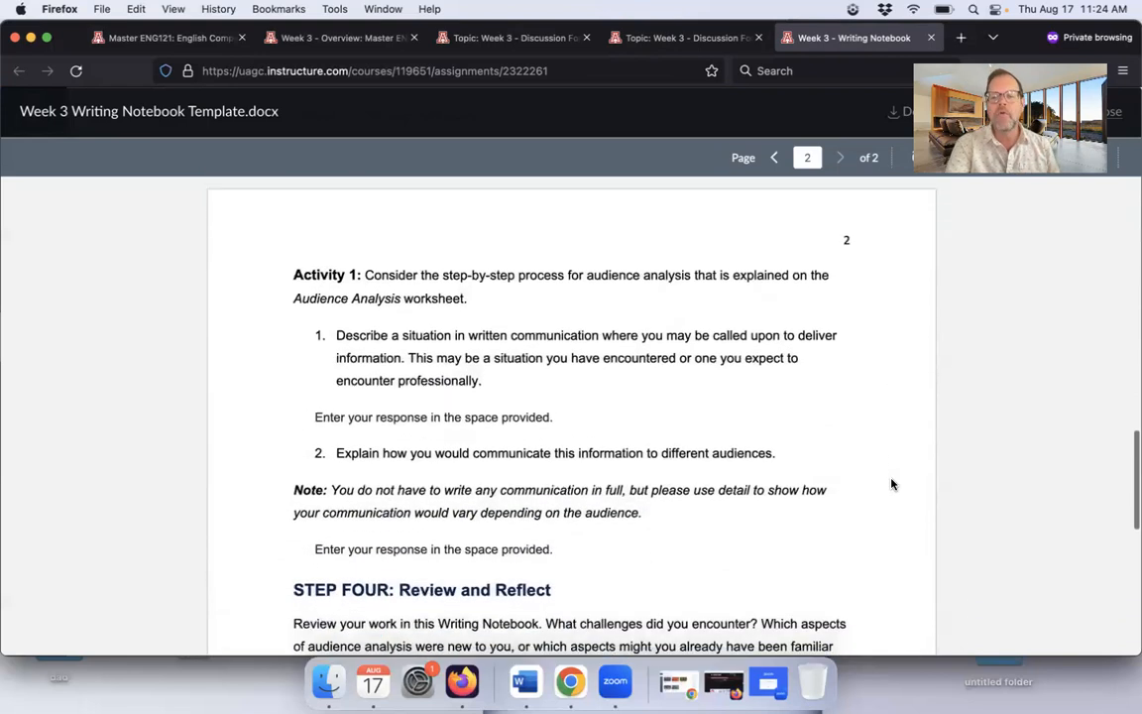
pyautogui.scroll(-3)
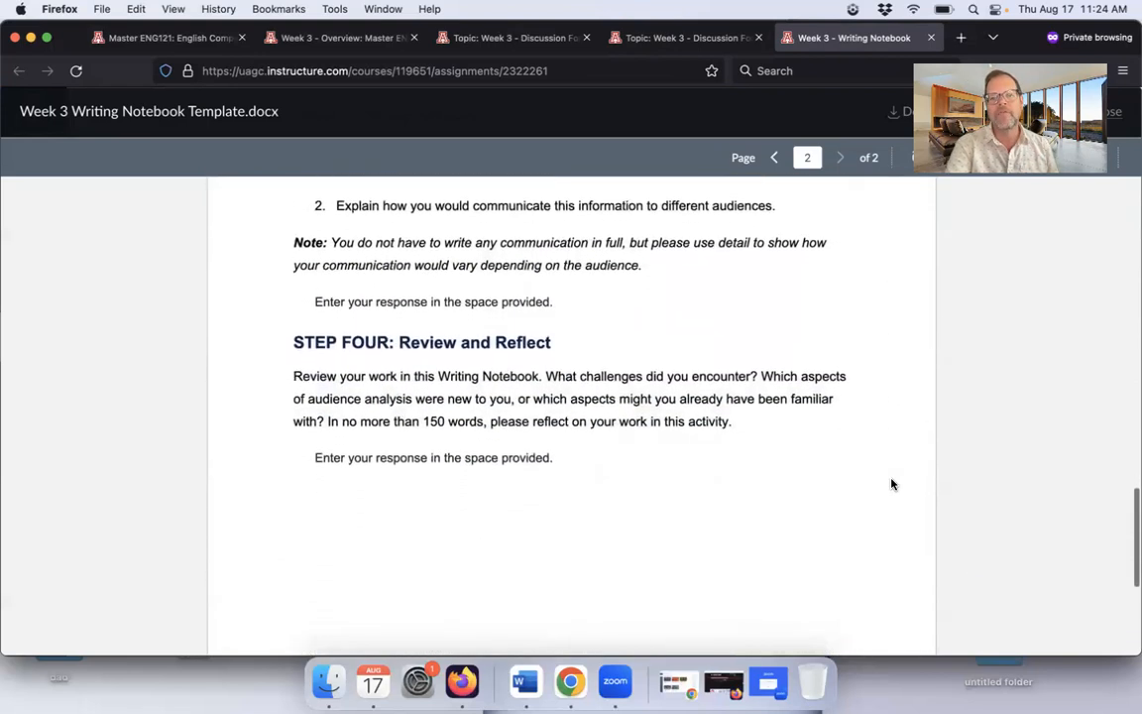
pyautogui.scroll(-3)
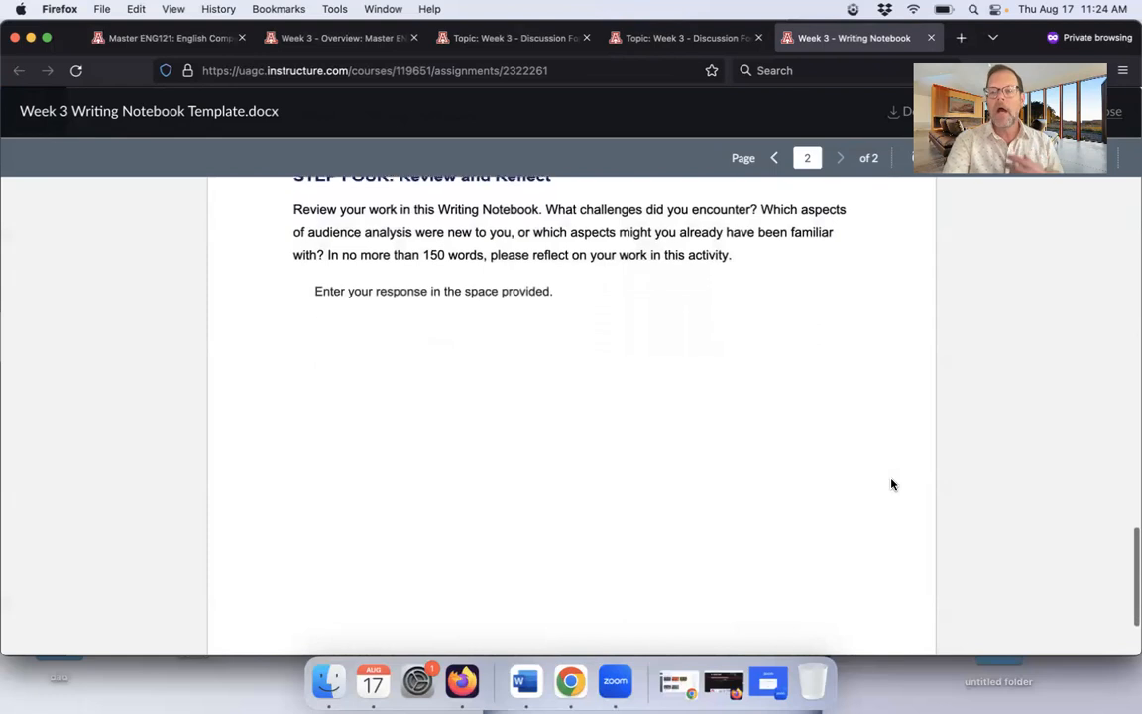
pyautogui.click(773, 159)
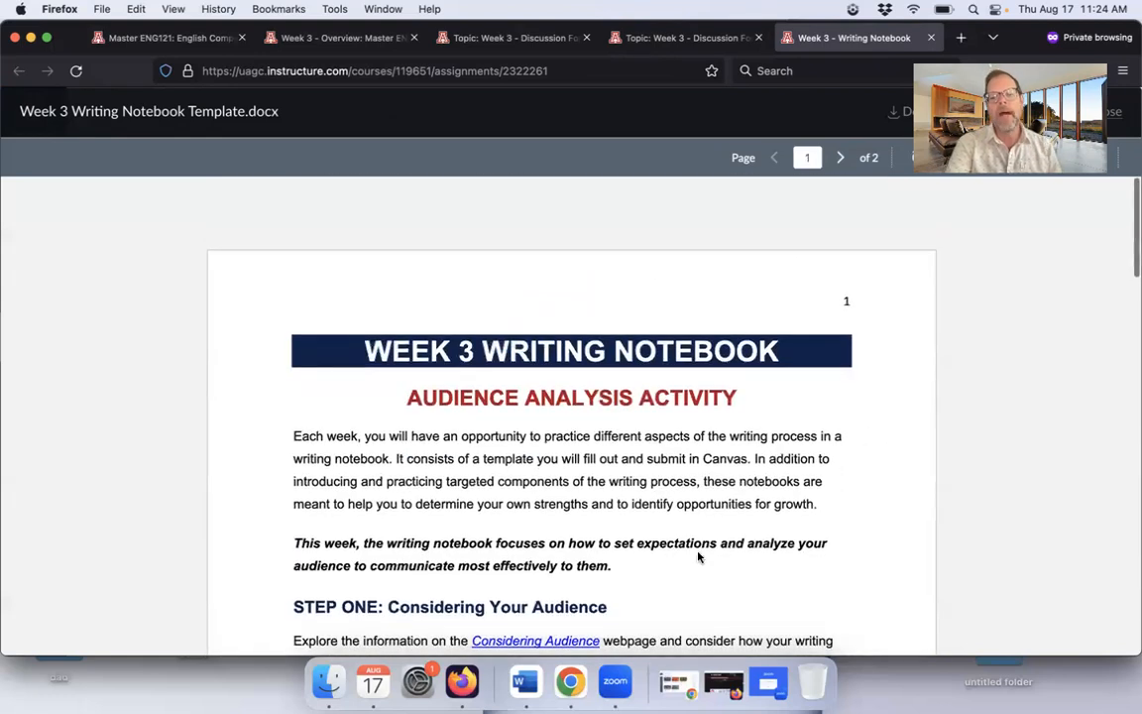
pyautogui.moveTo(614, 682)
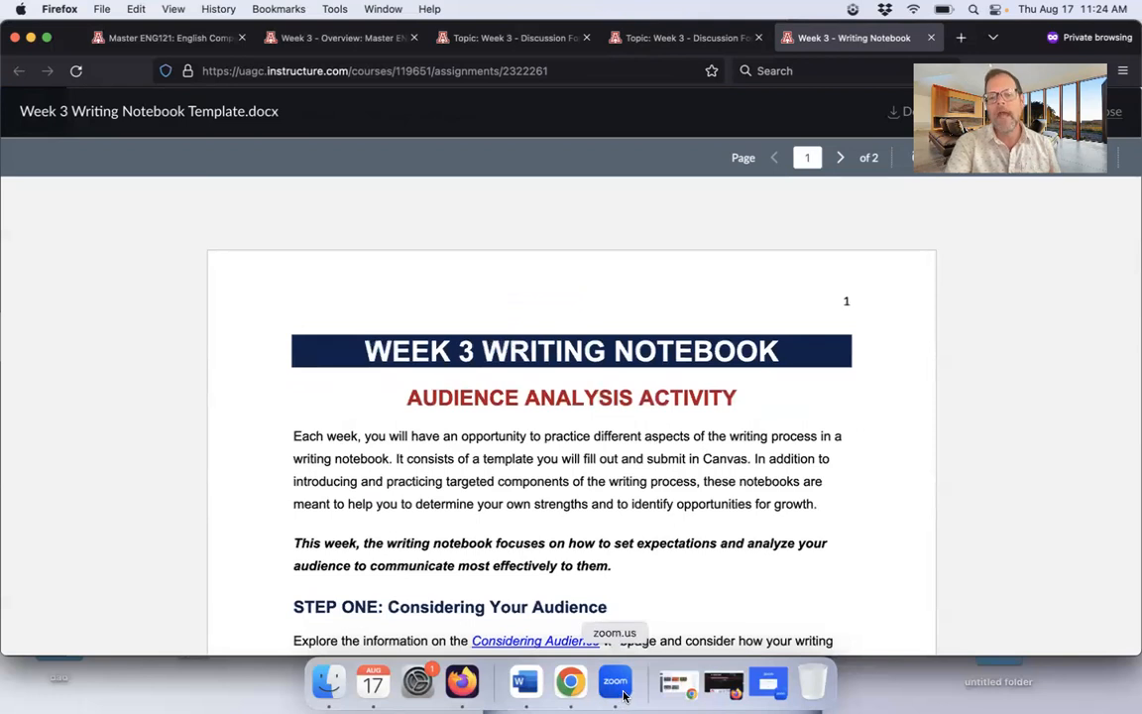